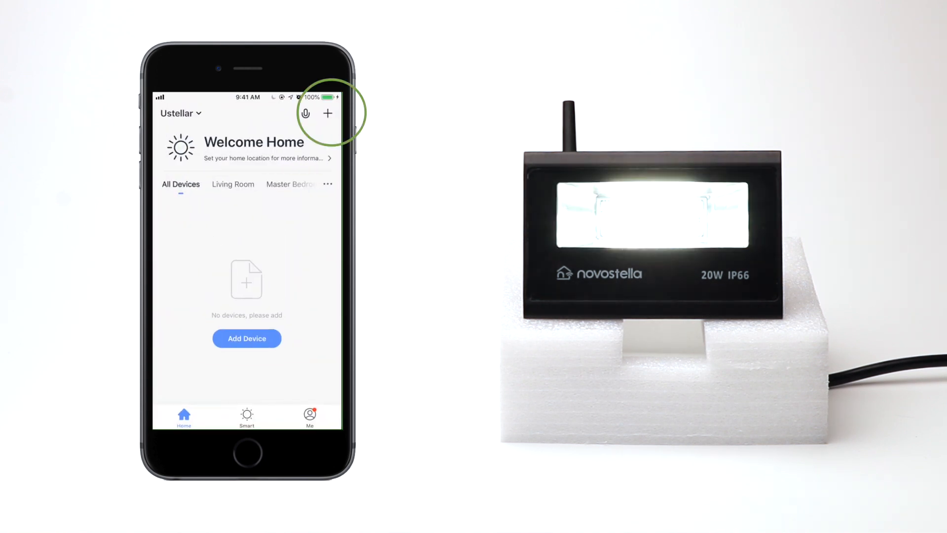
Add a Wi-Fi lighting device and submit the Novostella network password for pairing
click(327, 113)
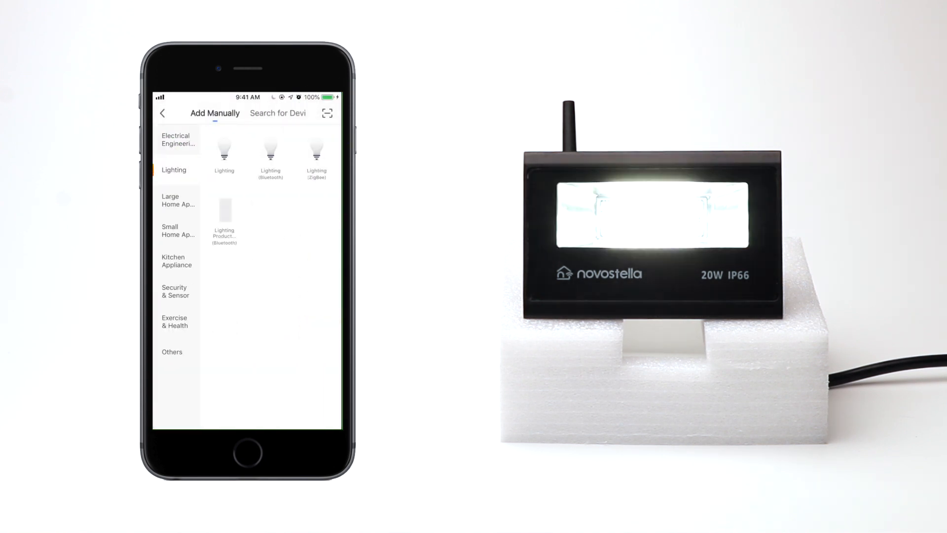
click(224, 150)
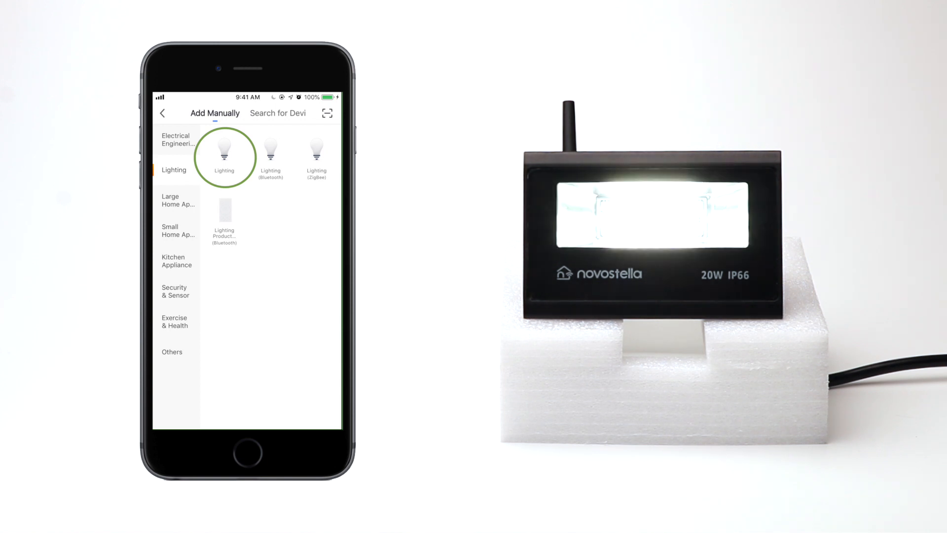
click(224, 149)
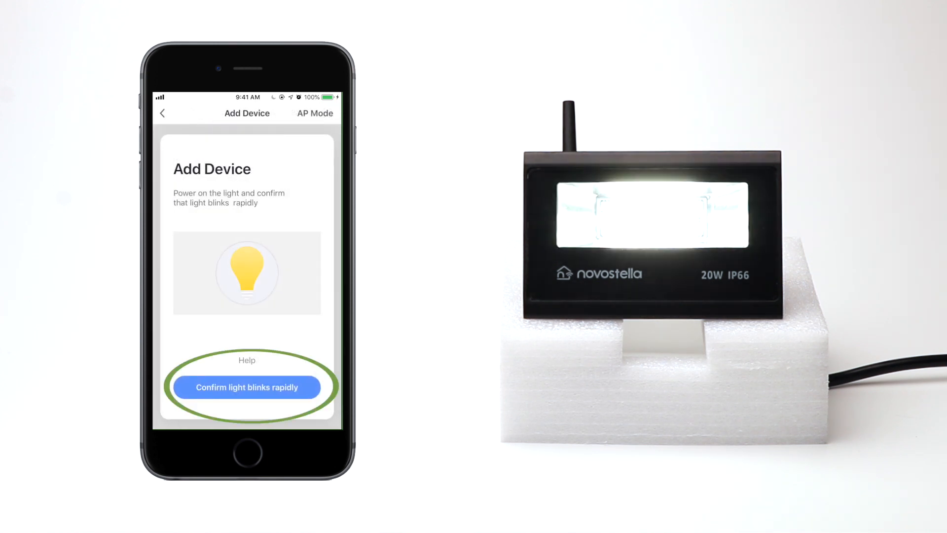
click(246, 387)
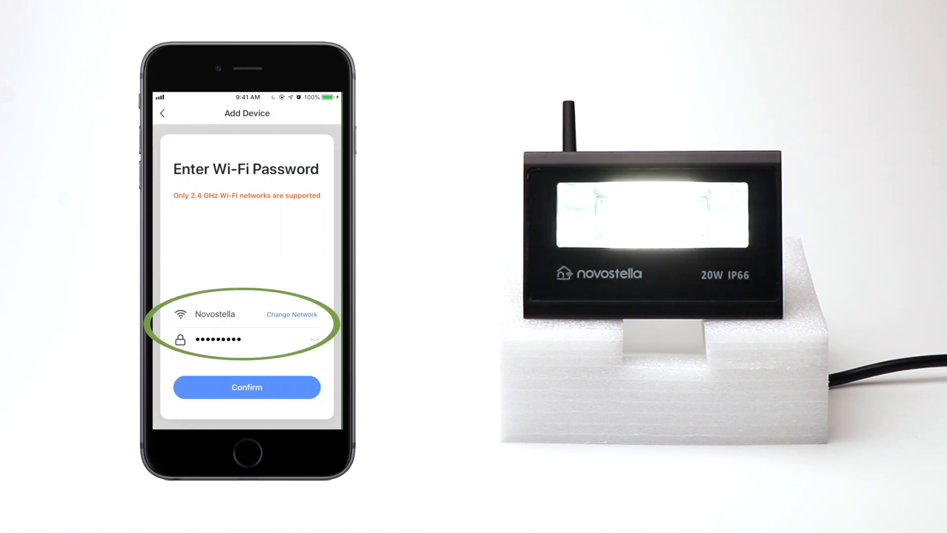
click(247, 387)
text(Flood lig)
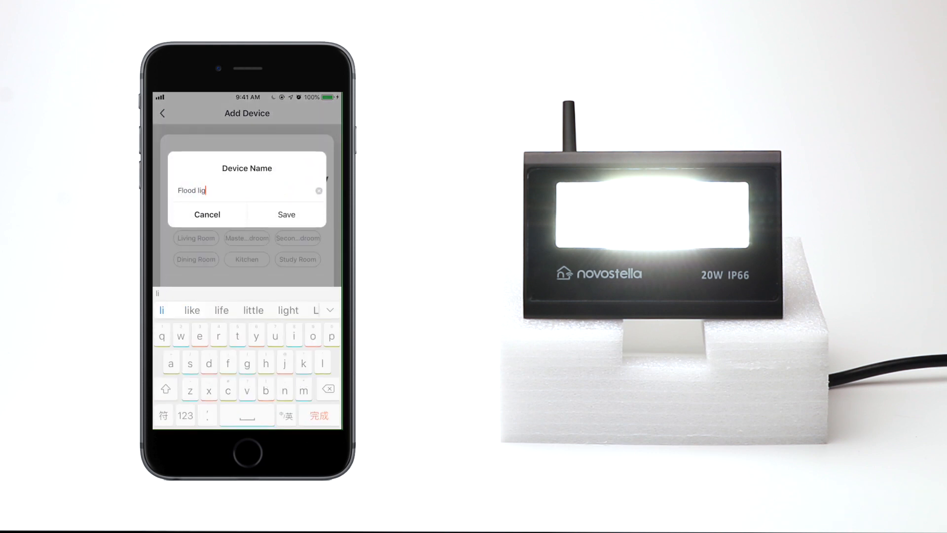
Save the device as 'Flood light' and turn it green in colour mode
click(286, 214)
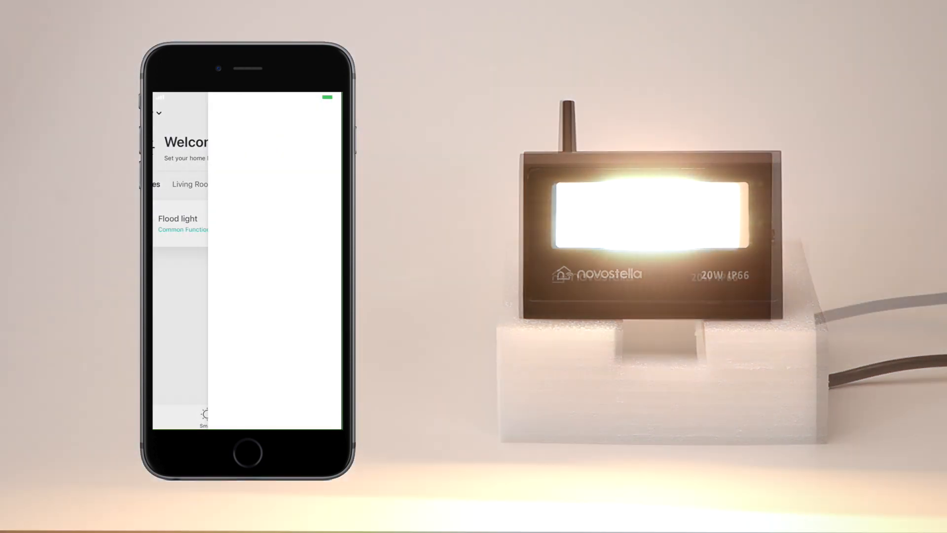
click(177, 223)
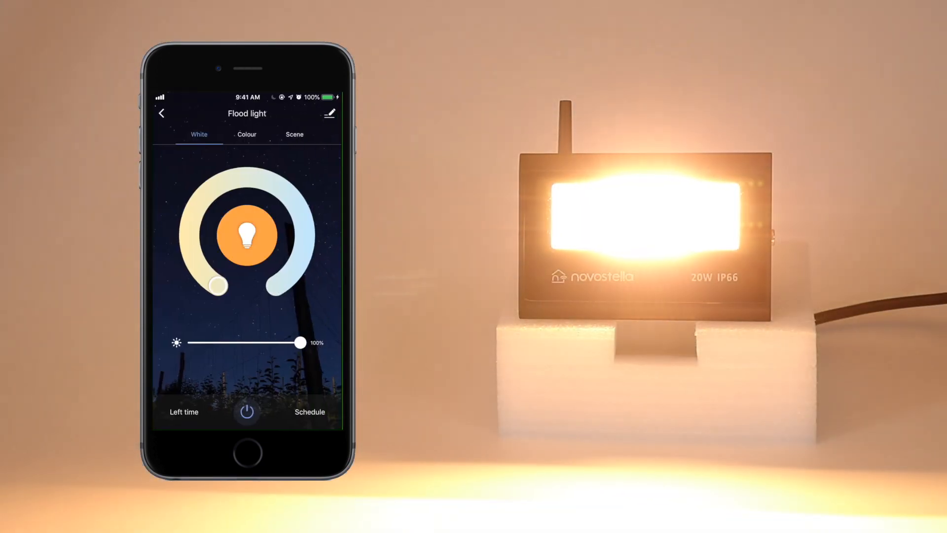
click(247, 134)
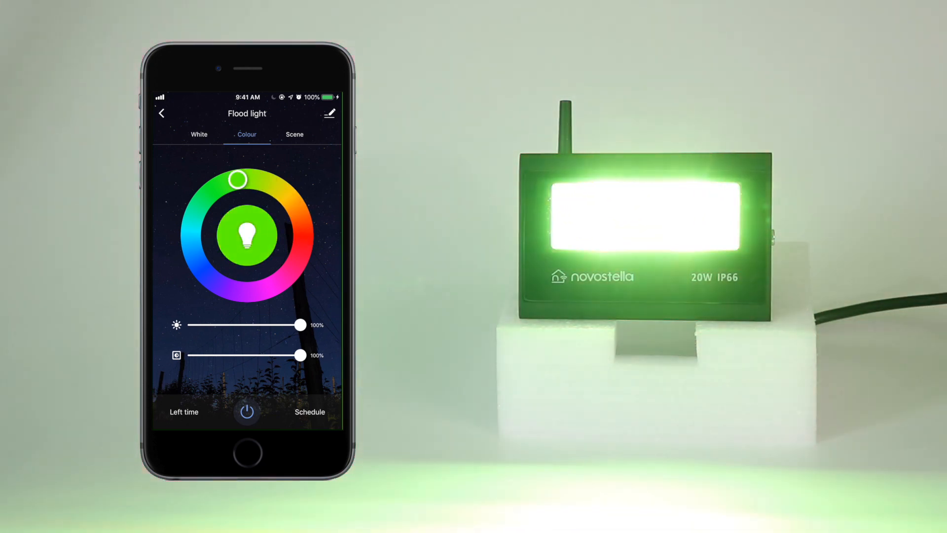
drag(236, 178, 192, 248)
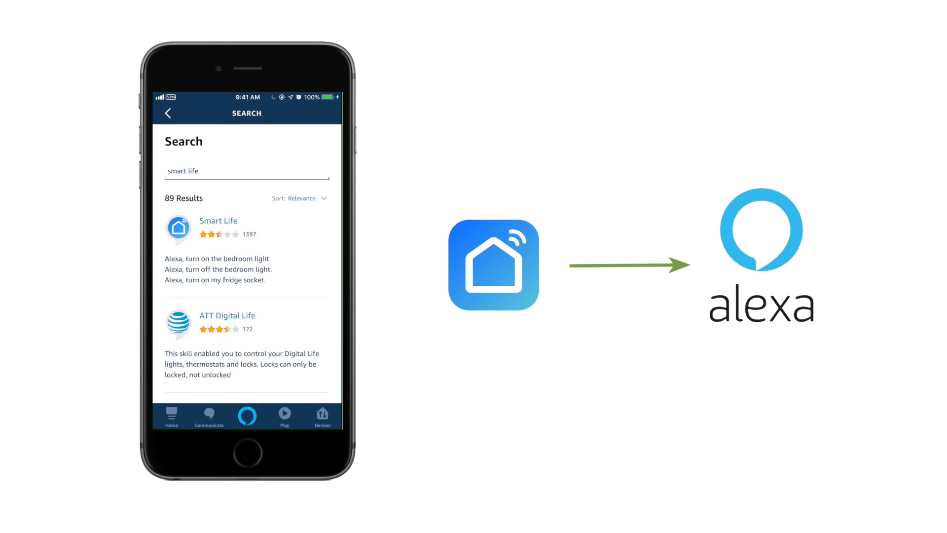
Enable the Smart Life skill in Alexa and authorize access to Smart Life devices
click(218, 220)
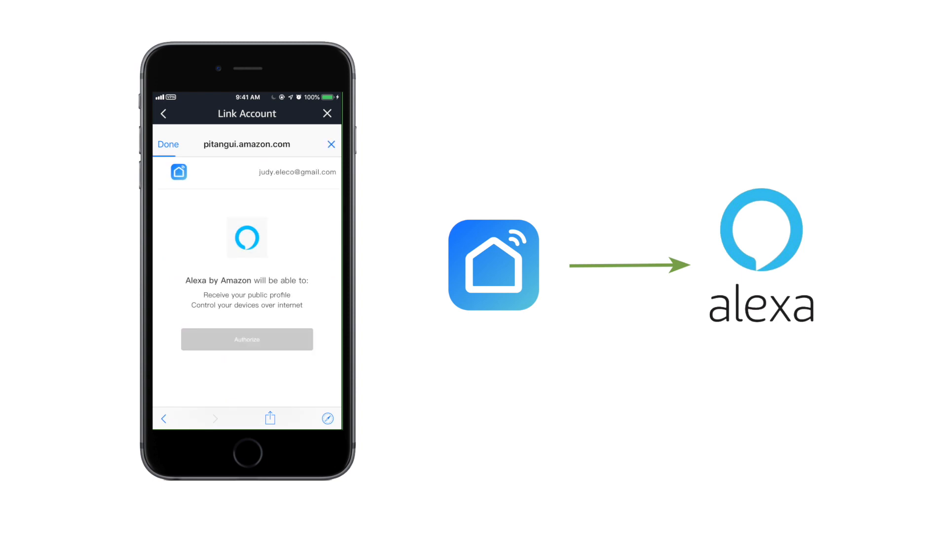
click(246, 339)
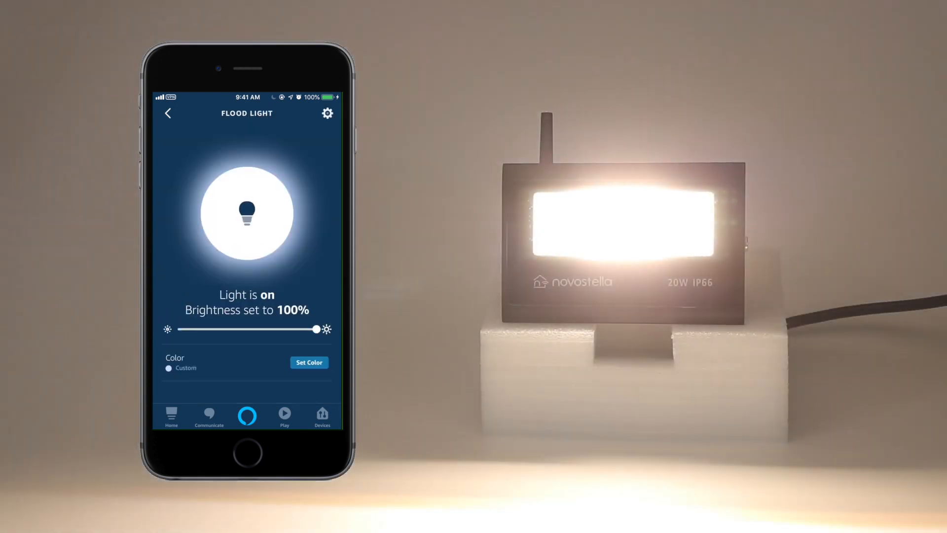
Set the Flood light to Orange, then to another colour further down the list
click(309, 363)
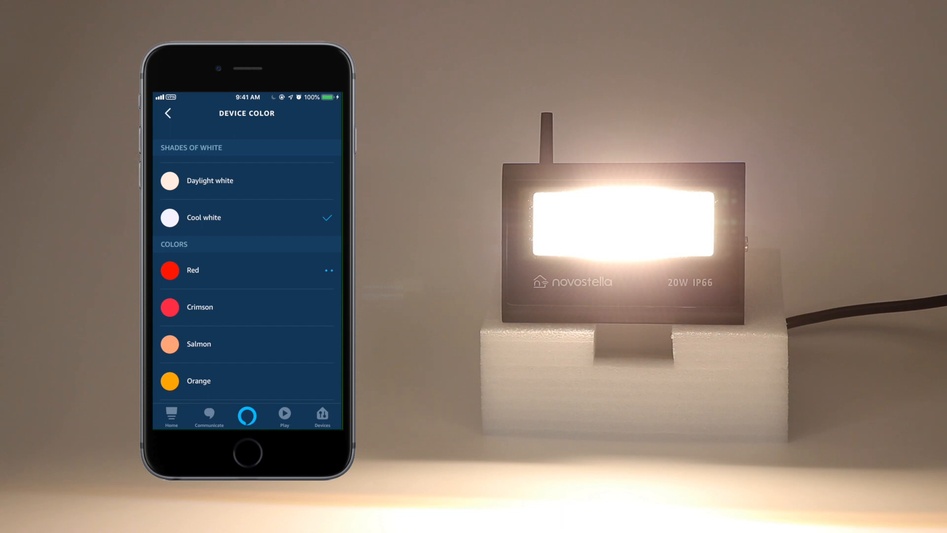
click(193, 270)
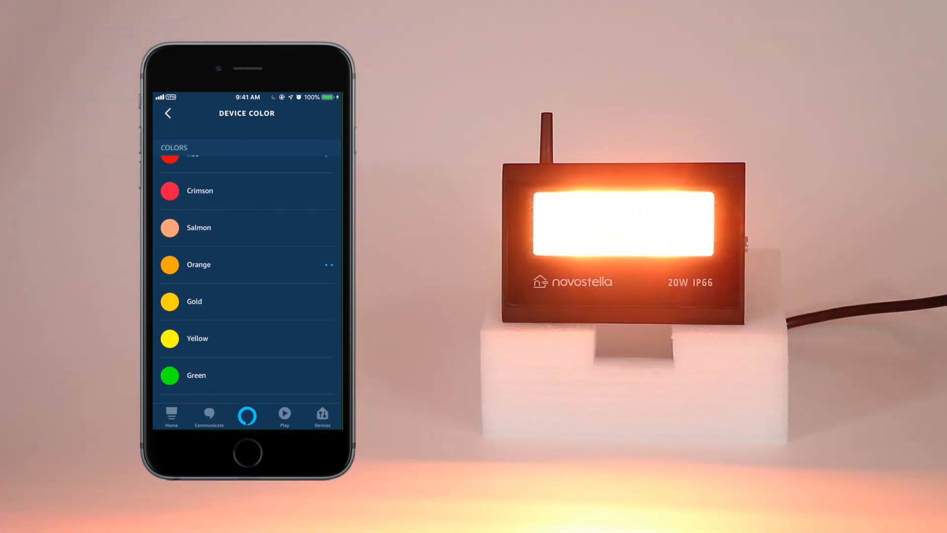
scroll(down, 3)
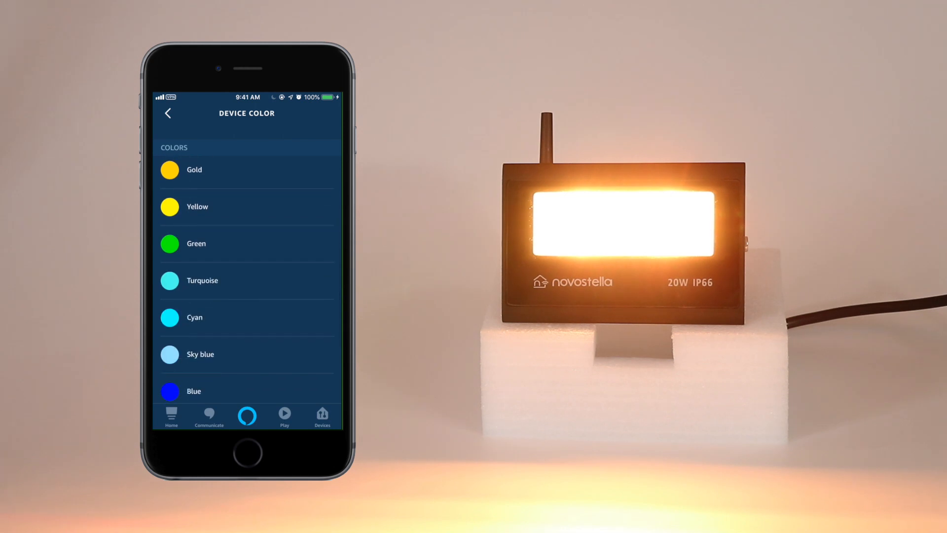
click(195, 317)
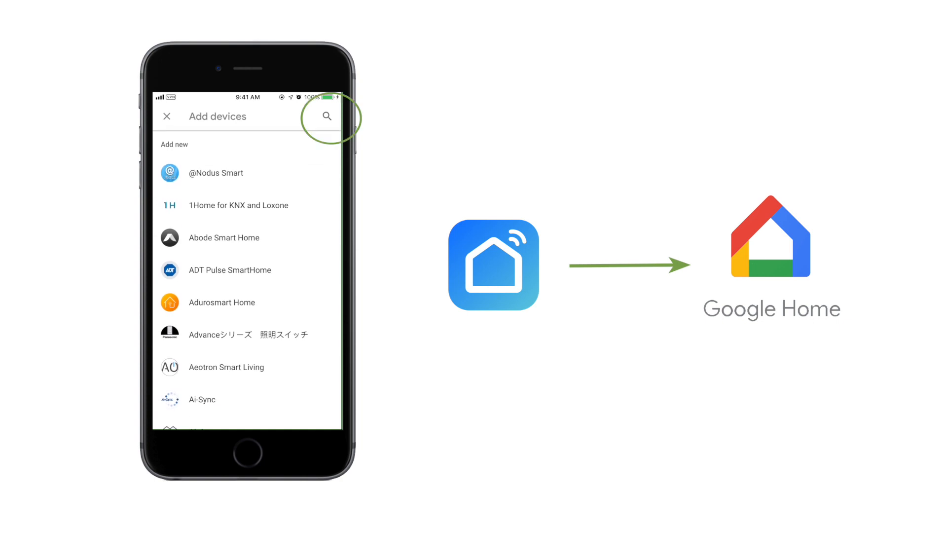
Search for and link Smart Life in Google Home, then assign the light to Back yard
click(326, 117)
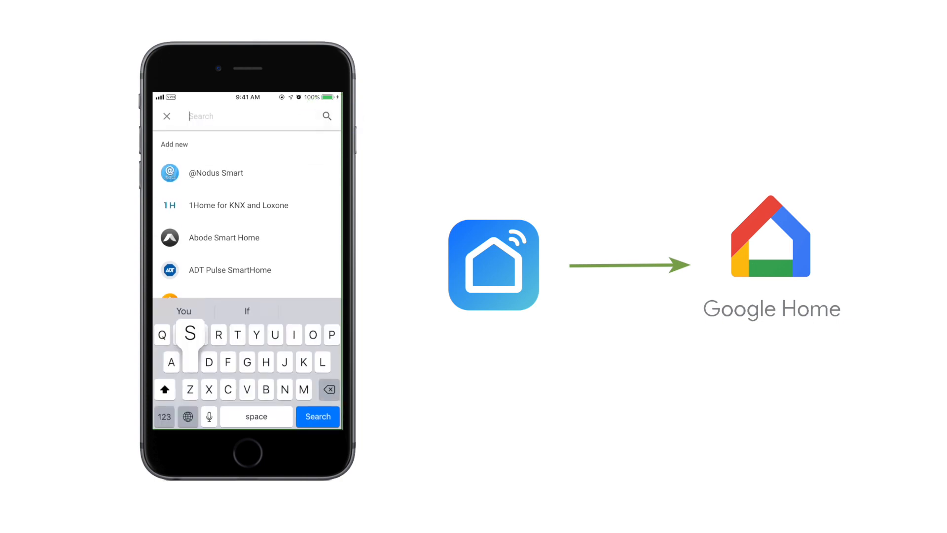
text(Smart life)
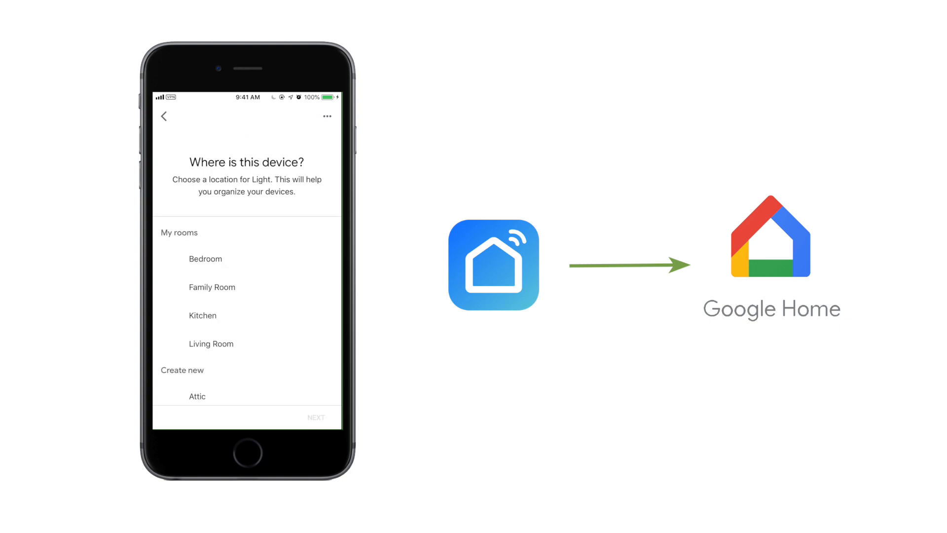
click(205, 270)
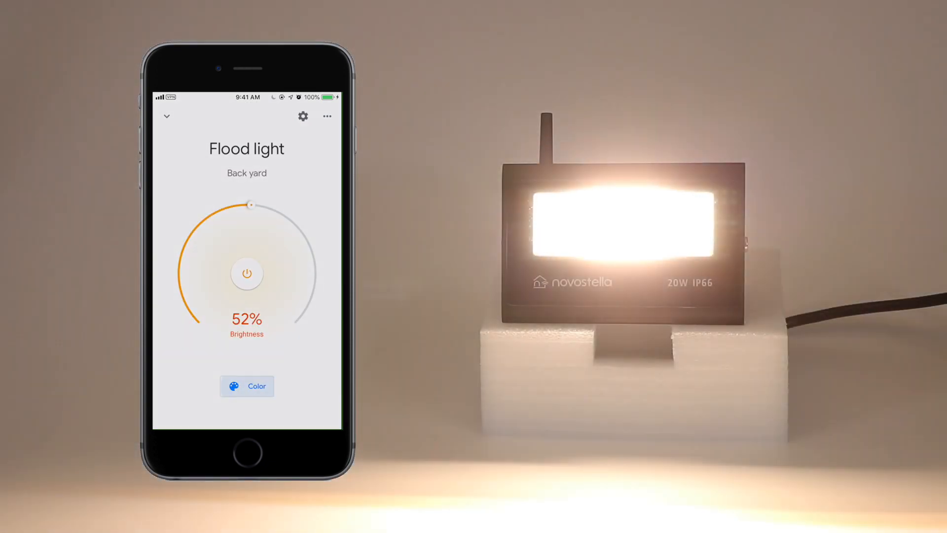
Change the Flood light colour to Orange Red, then to Indigo
click(247, 385)
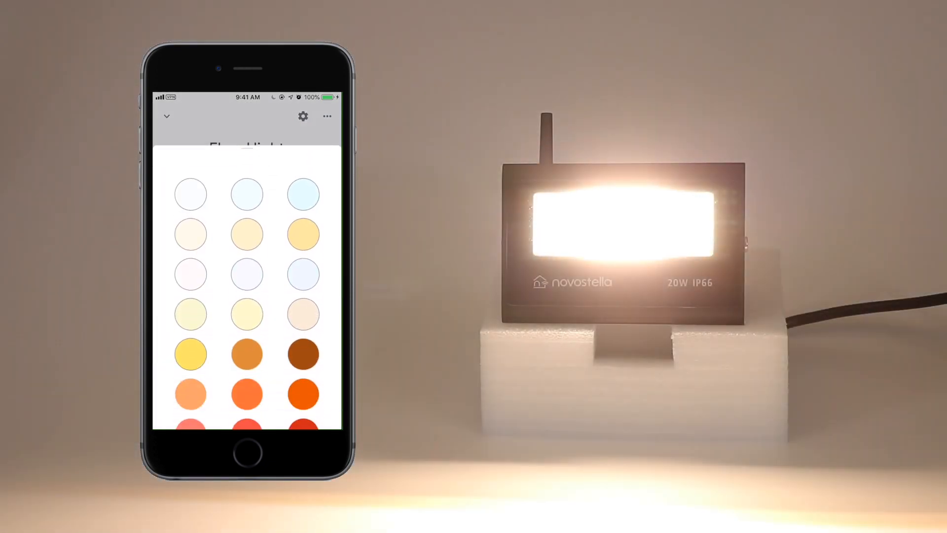
click(190, 254)
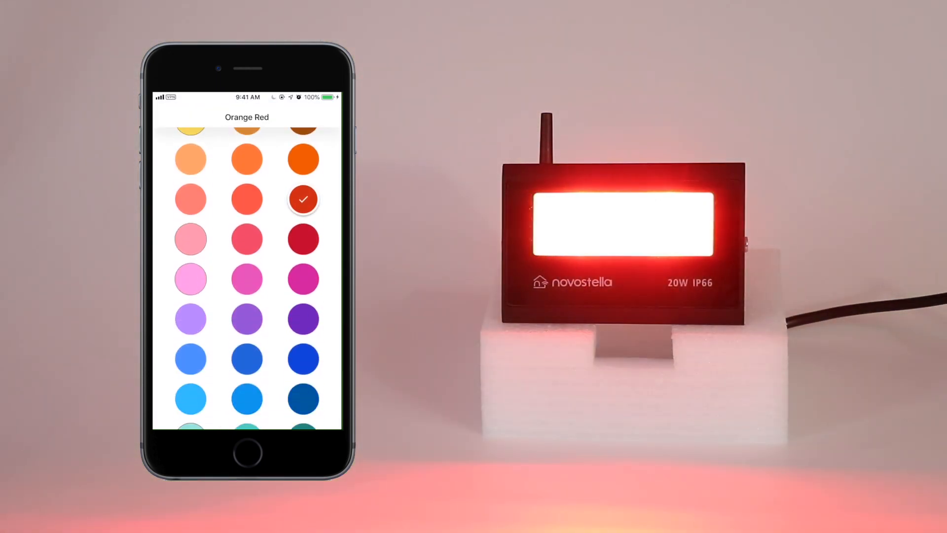
click(302, 319)
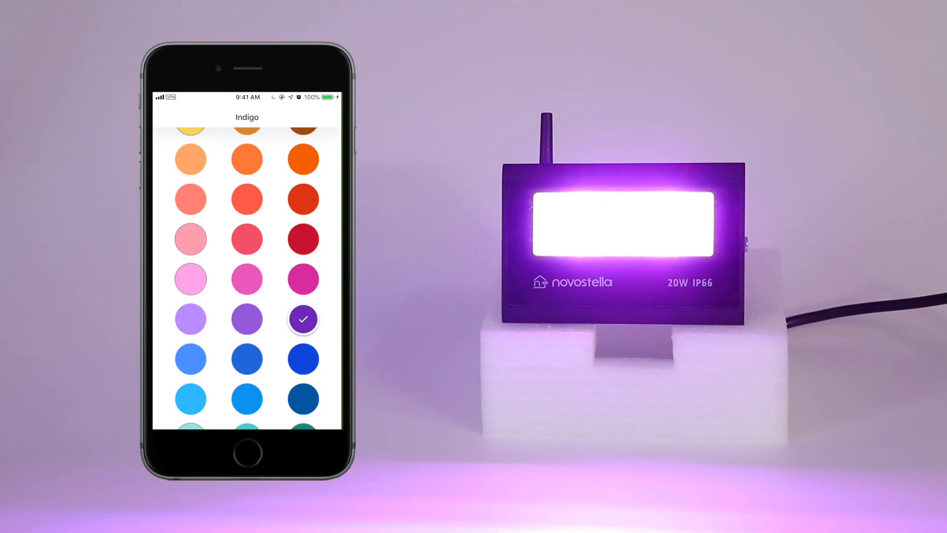